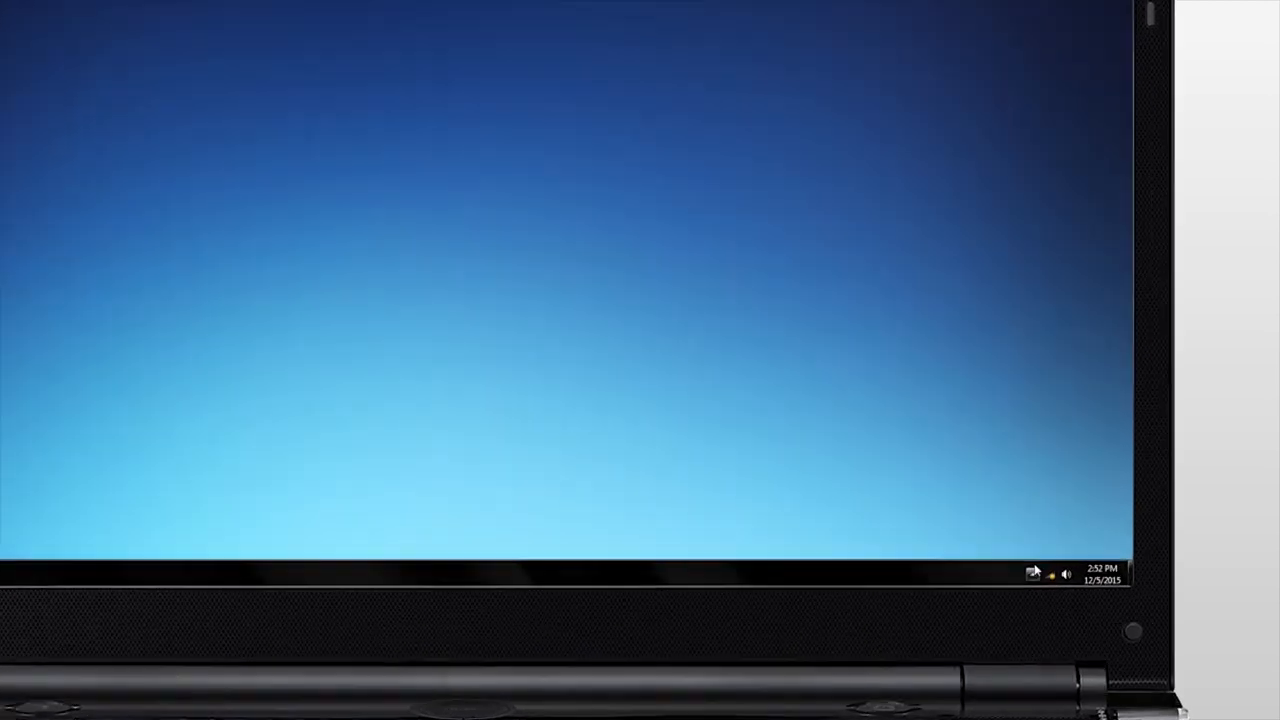
From the tray network icon, choose NETGEAR11 in the available wireless networks list.
left_click(1068, 540)
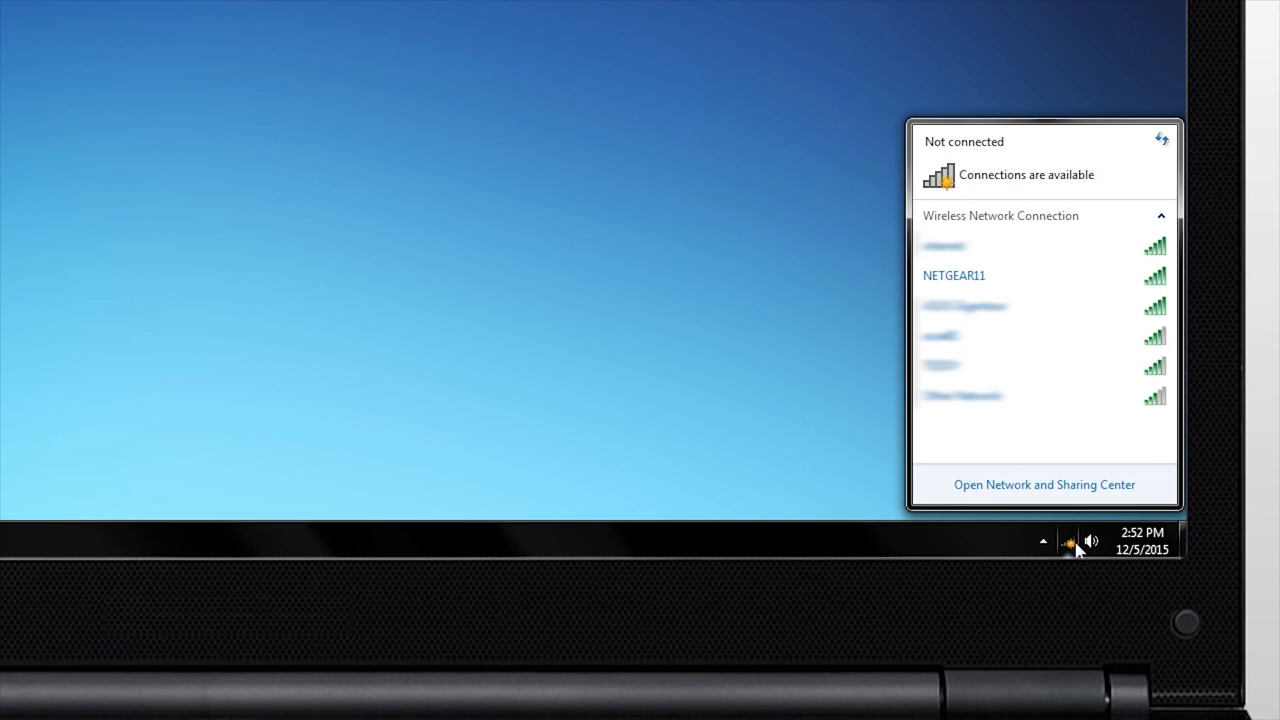
mouse_move(1060, 344)
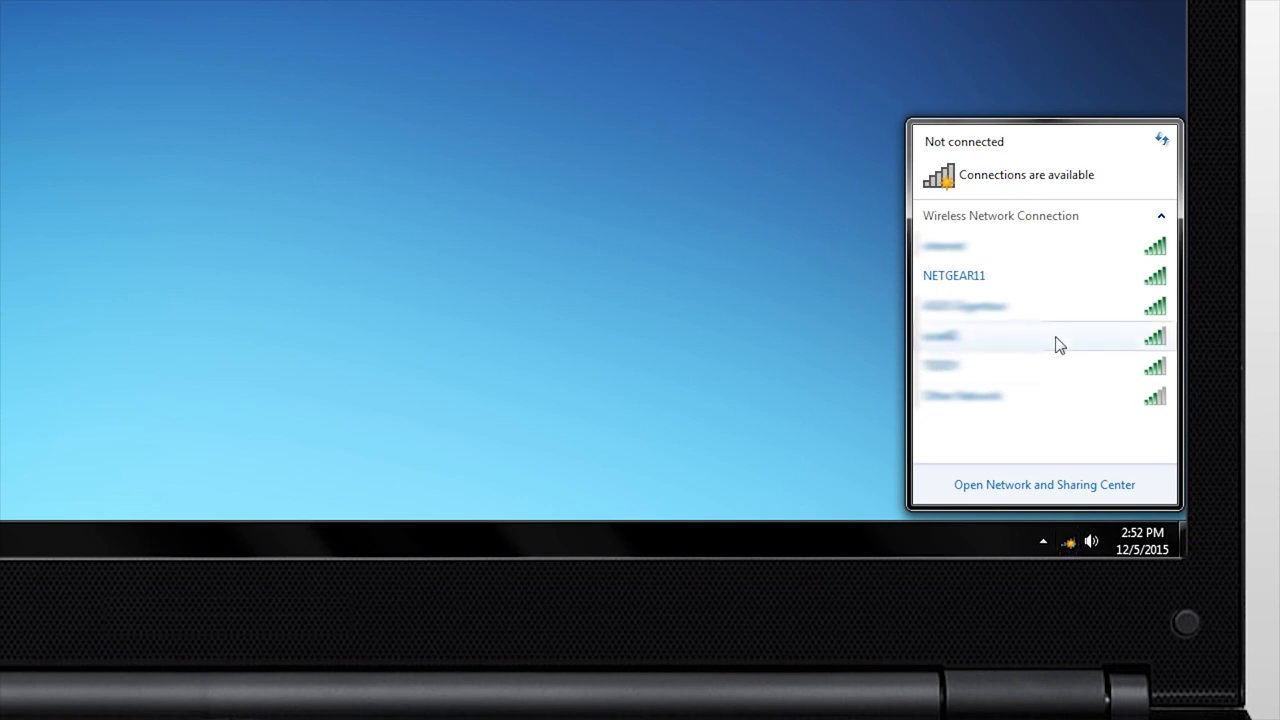
left_click(952, 276)
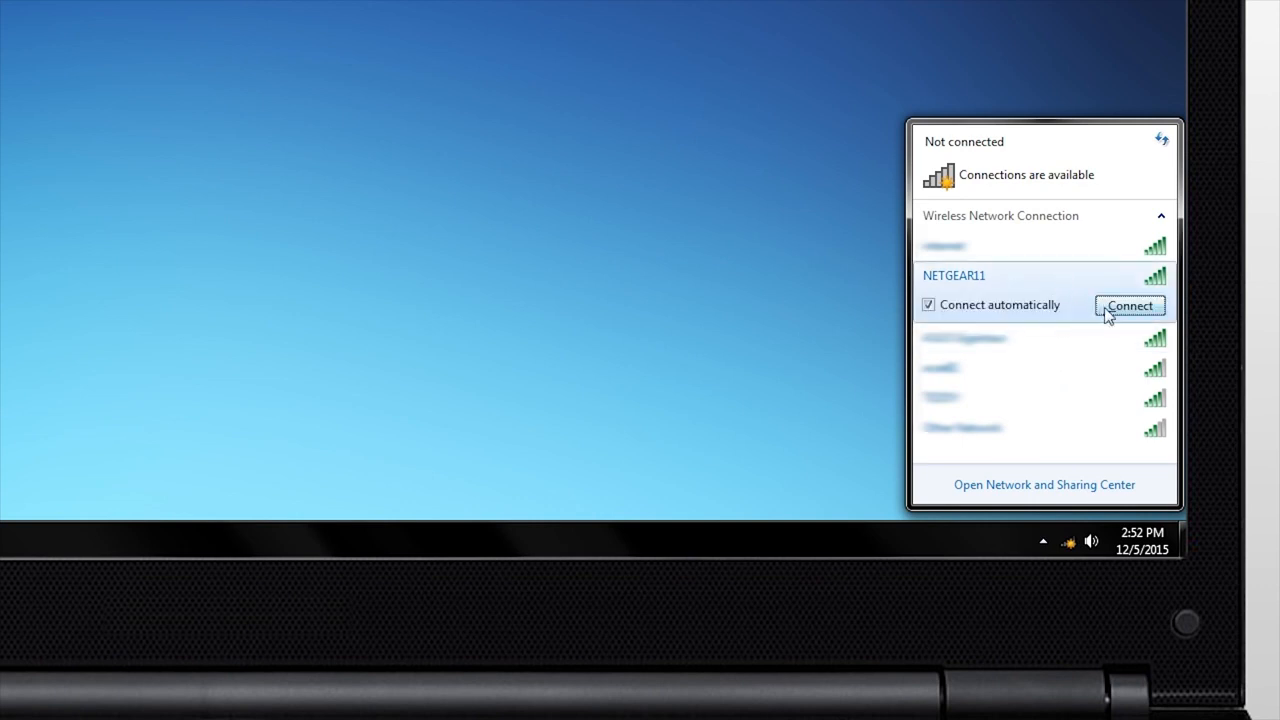
left_click(1128, 304)
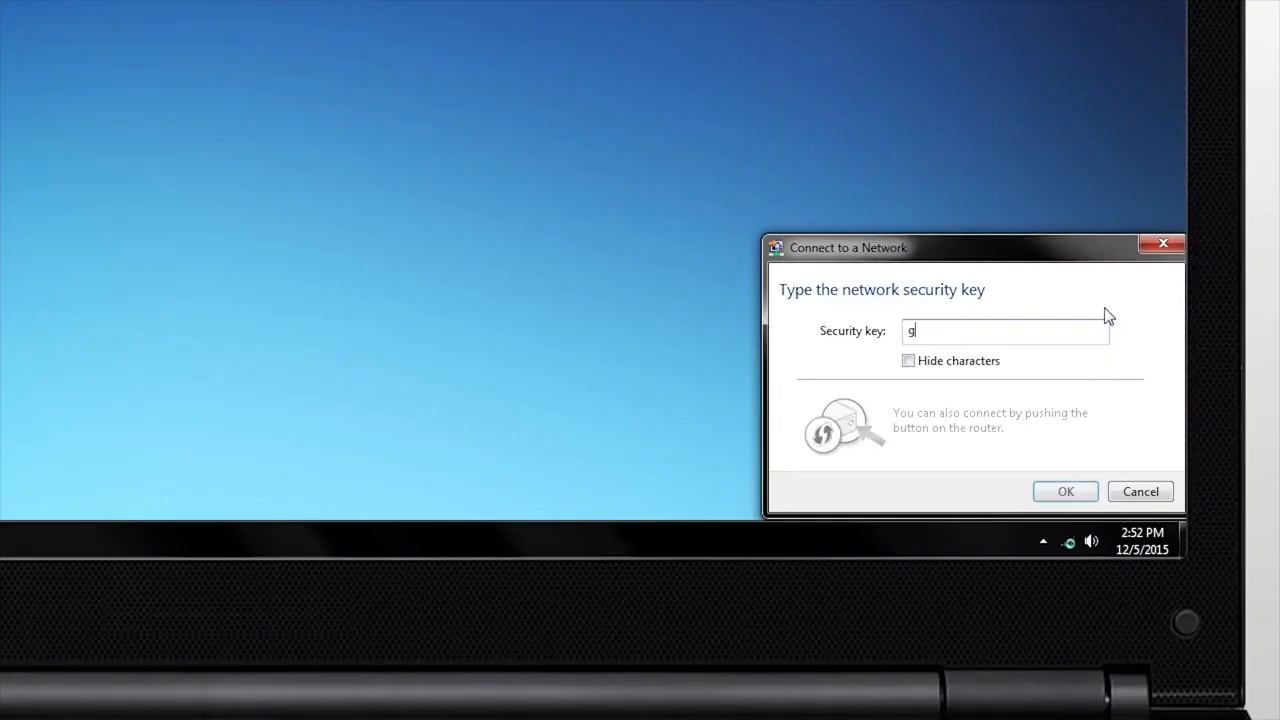
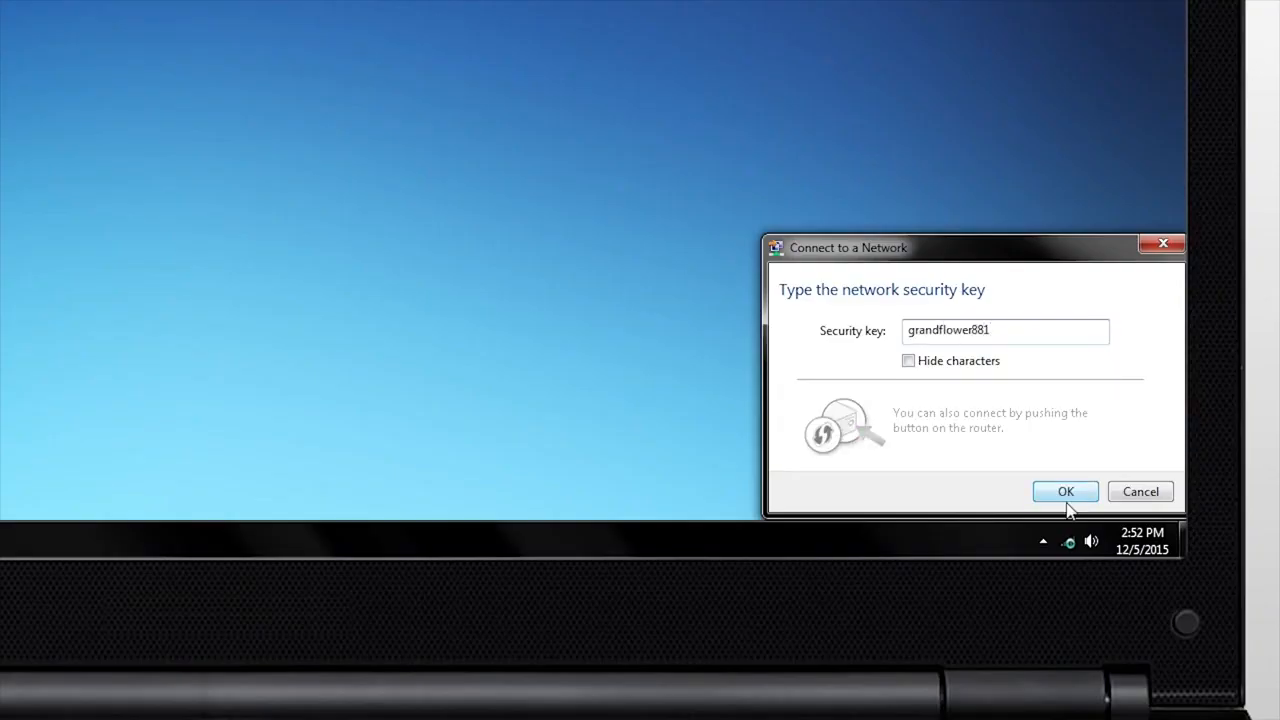
left_click(1064, 492)
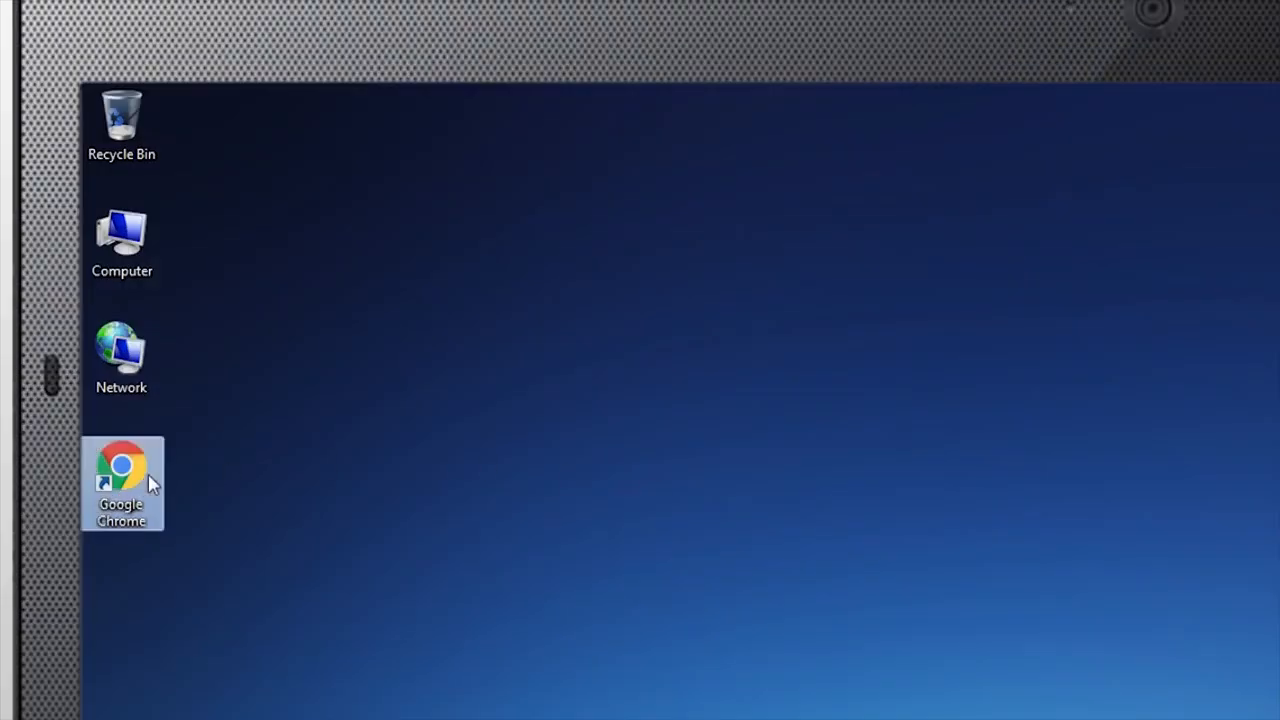
Launch Chrome and log into routerlogin.net as 'admin'.
double_click(120, 470)
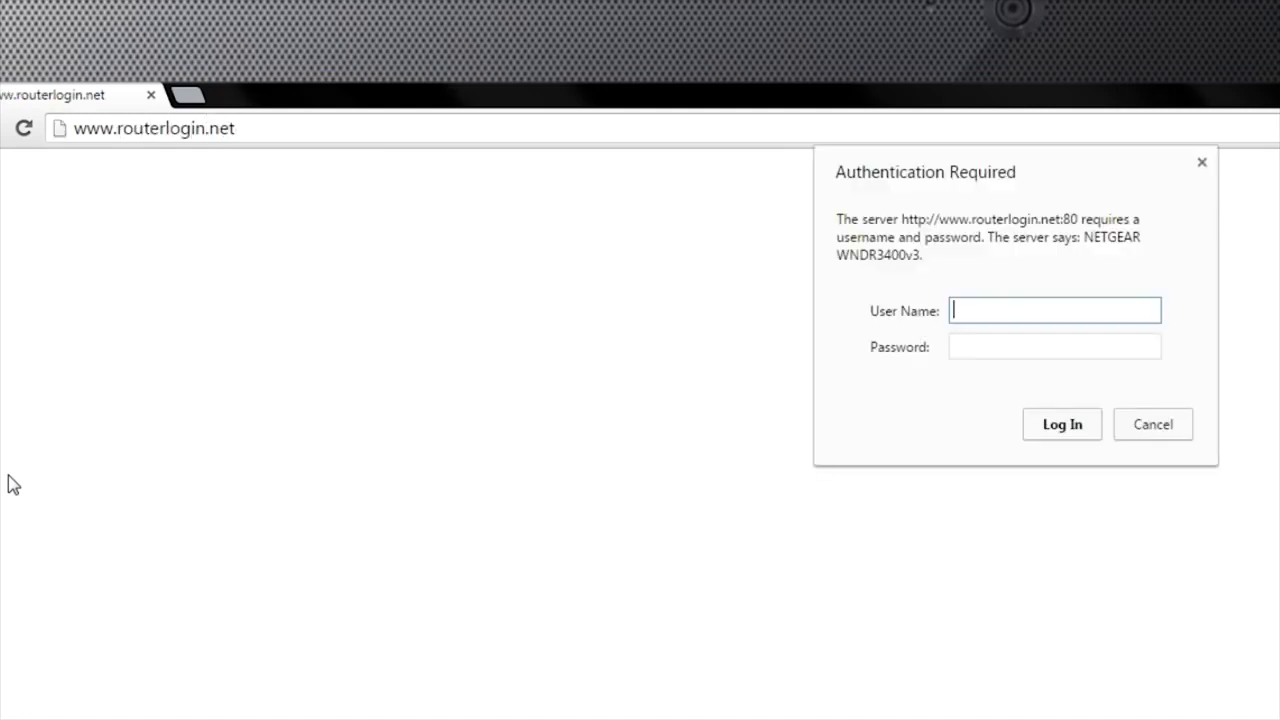
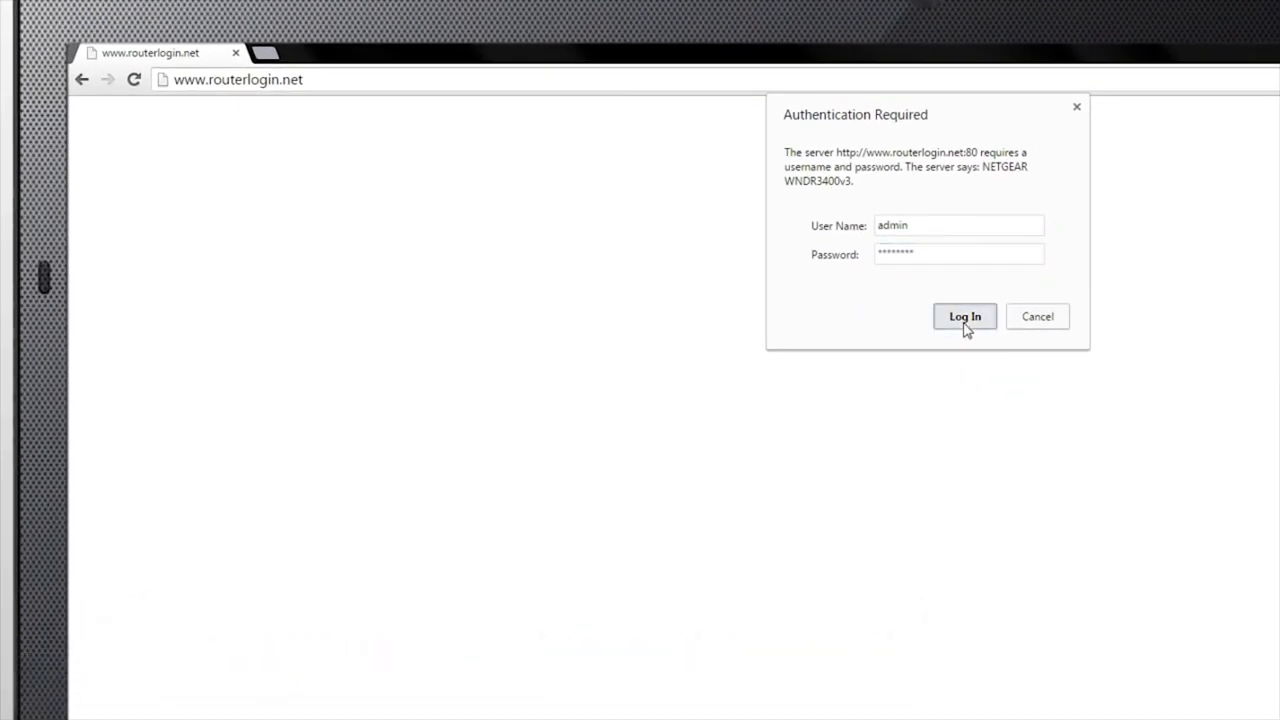
left_click(964, 316)
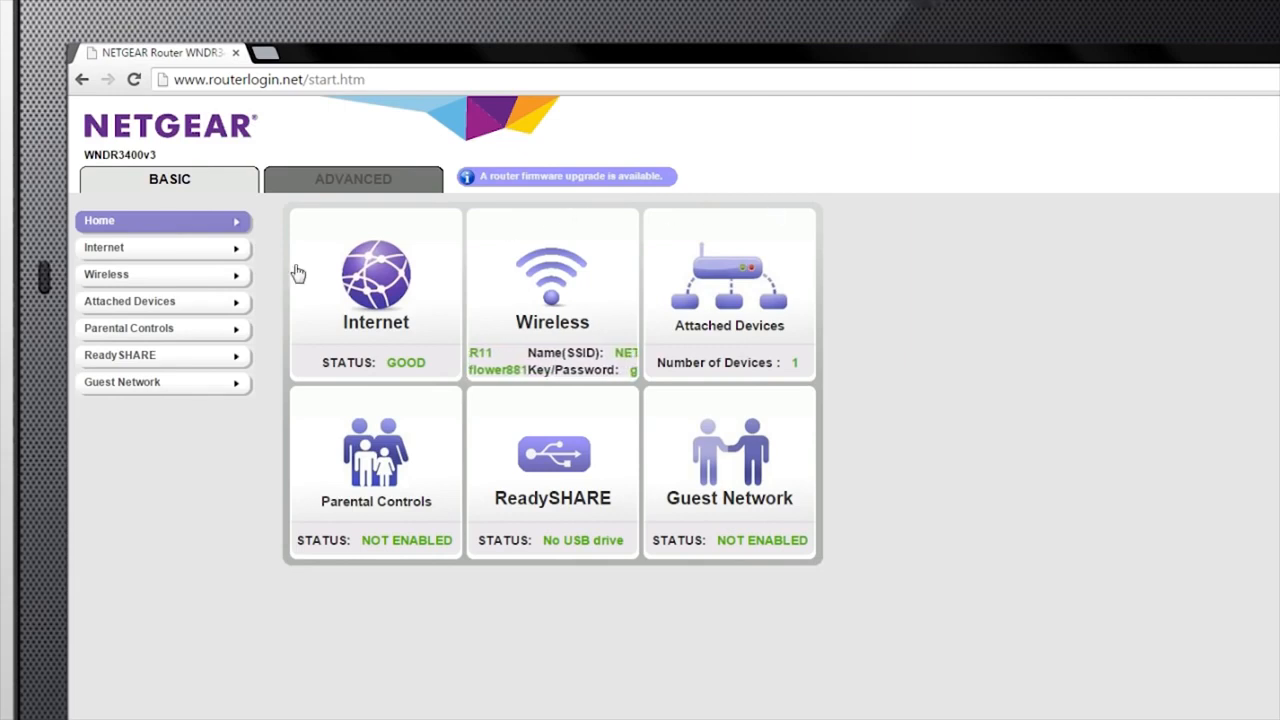
View the Wireless tile with SSID and Key/Password on the BASIC Home page.
left_click(106, 274)
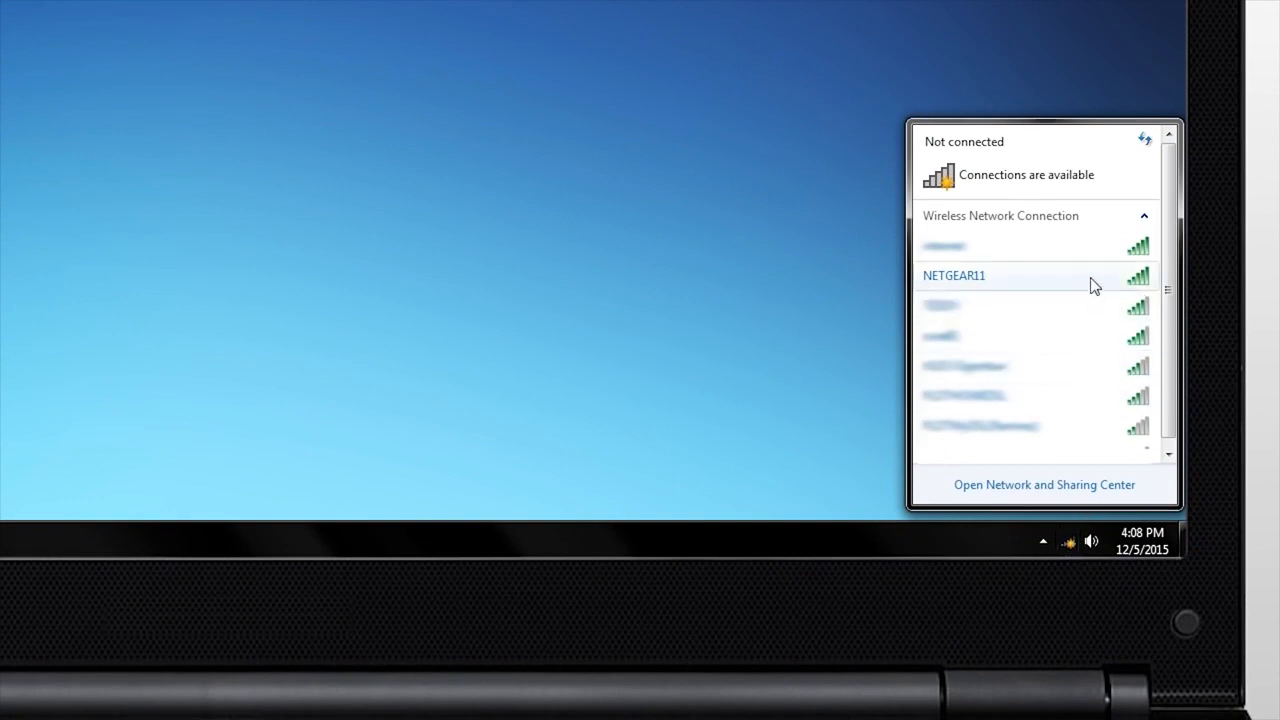
Choose NETGEAR11 again and start connecting to reach its security key prompt.
left_click(952, 276)
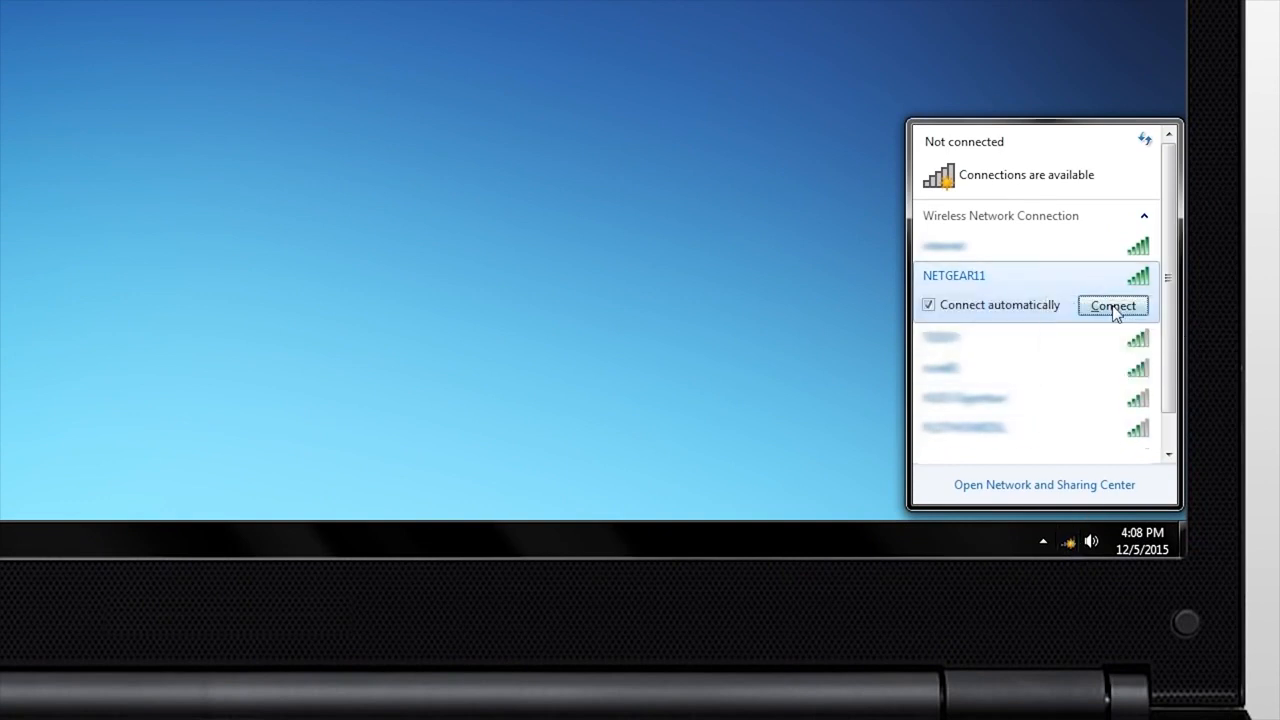
left_click(1112, 304)
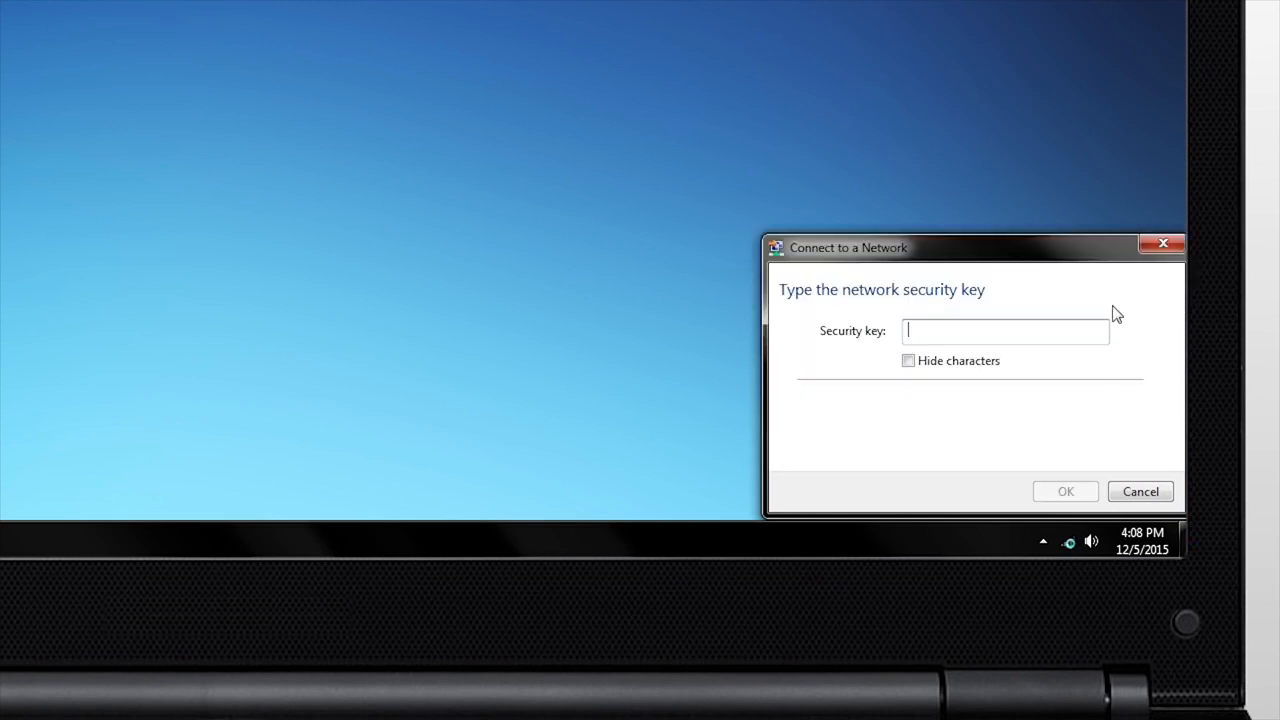